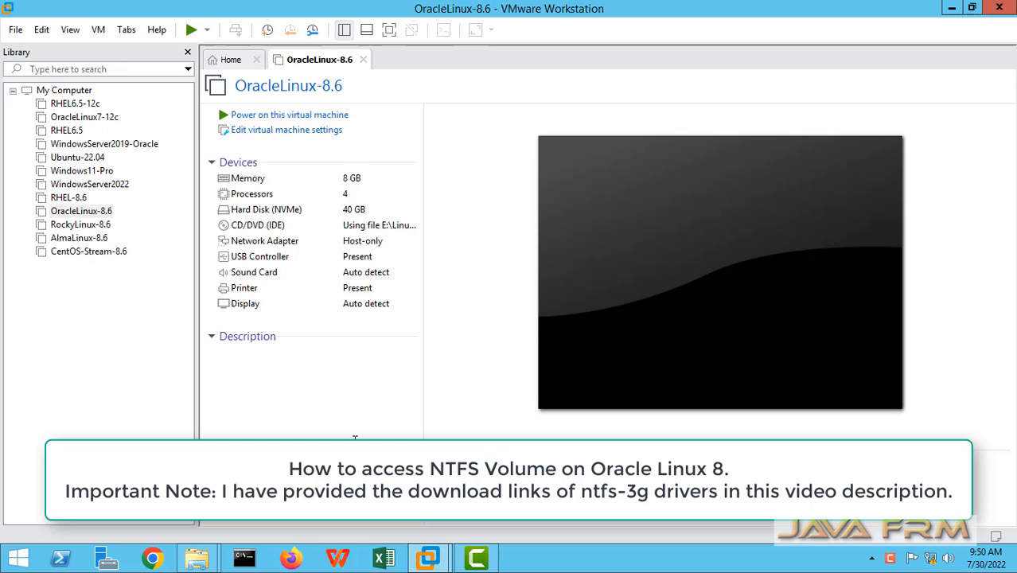
# - Browse Removable Disk (F:) and its MySQL Libraries folder in File Explorer, then minimize Explorer
pyautogui.click(218, 350)
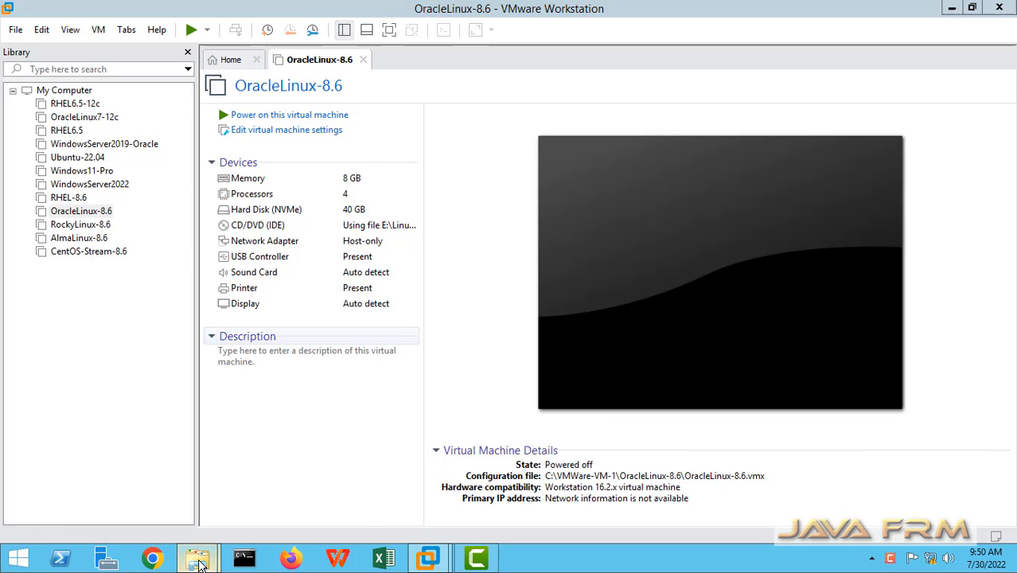
pyautogui.click(196, 557)
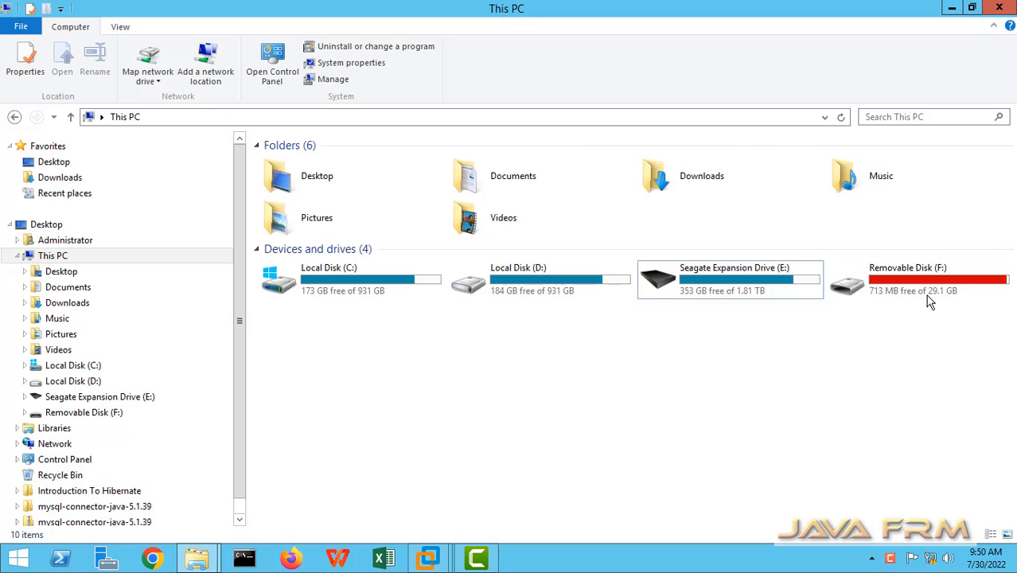
pyautogui.doubleClick(907, 278)
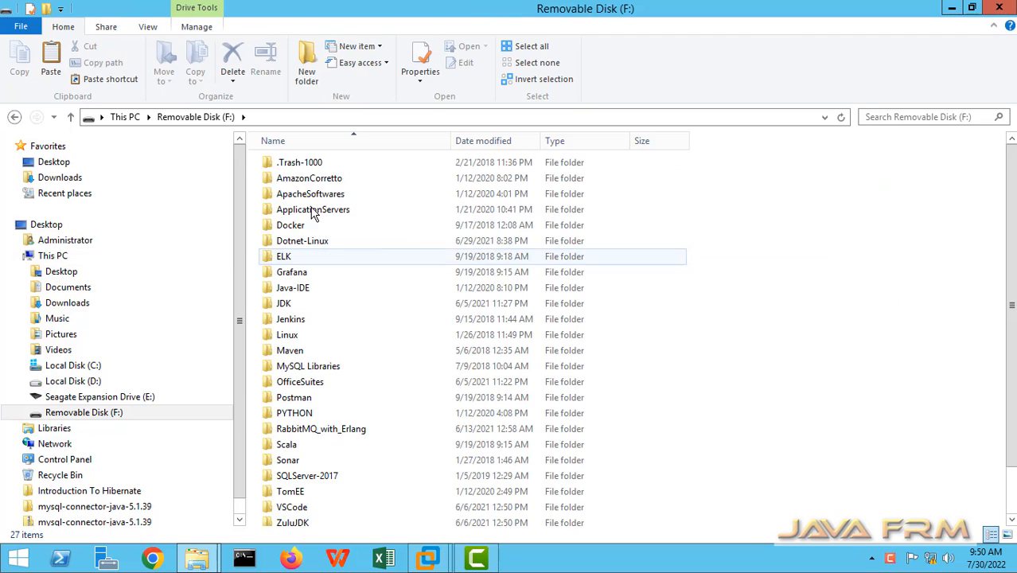
pyautogui.doubleClick(308, 366)
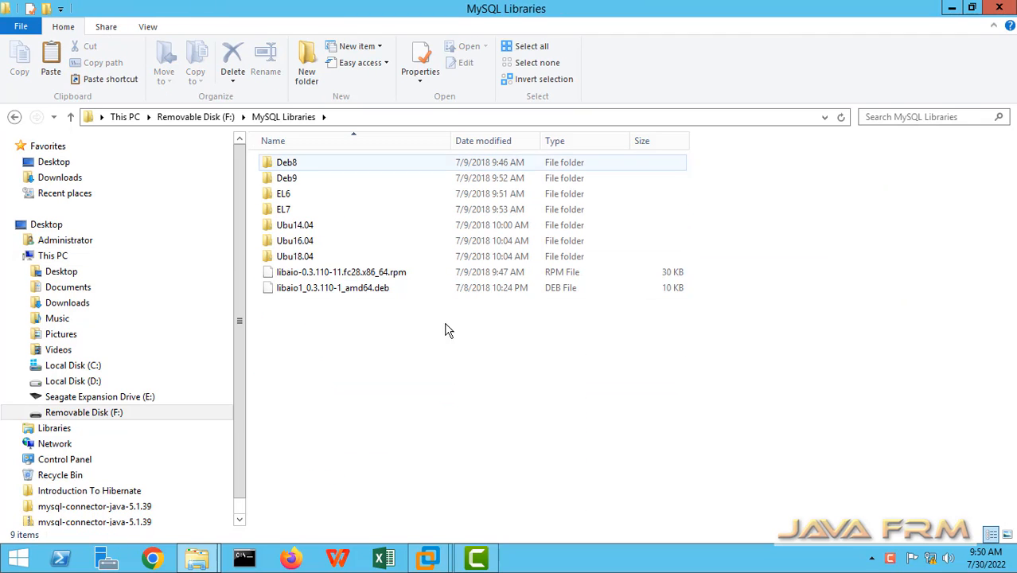
pyautogui.click(13, 117)
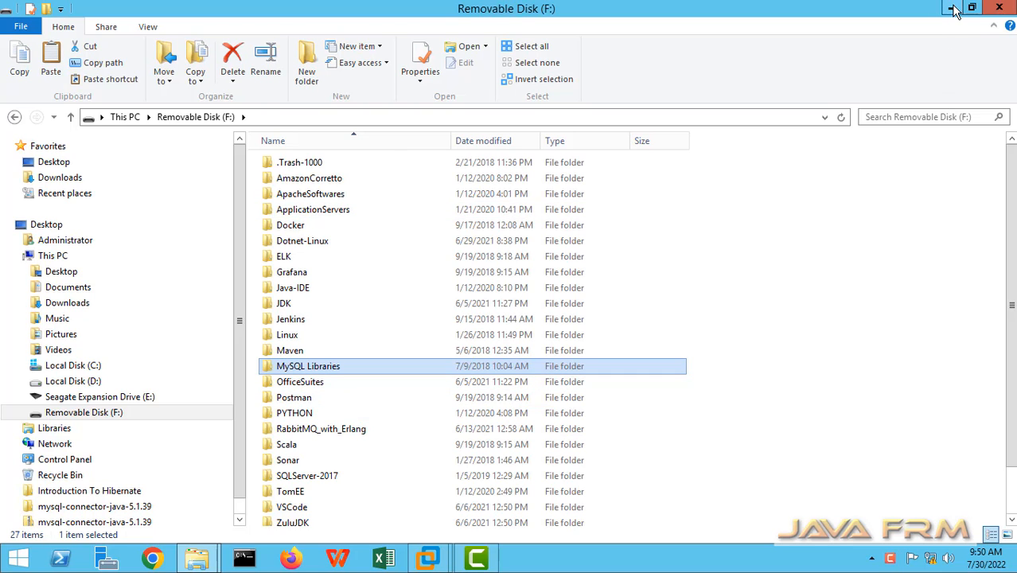
pyautogui.click(429, 558)
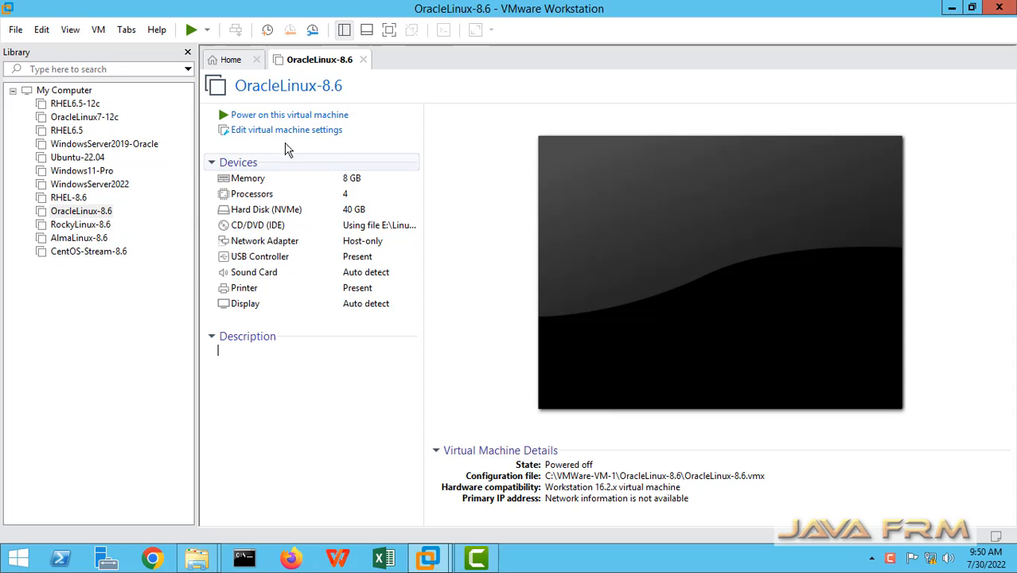
pyautogui.moveTo(289, 115)
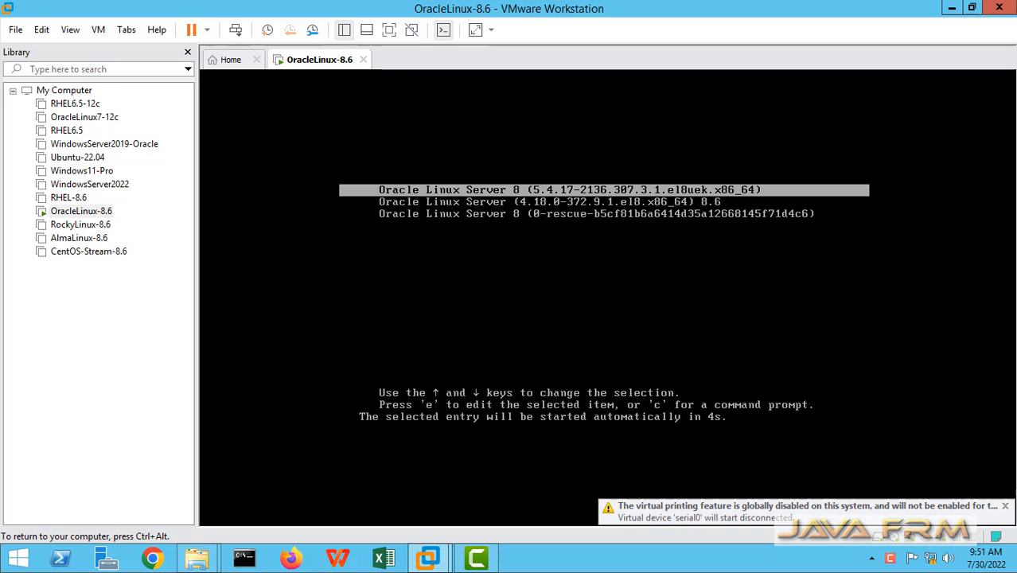
# - Boot the OracleLinux-8.6 VM into its default Oracle Linux Server 8 GRUB entry
pyautogui.press('Down')
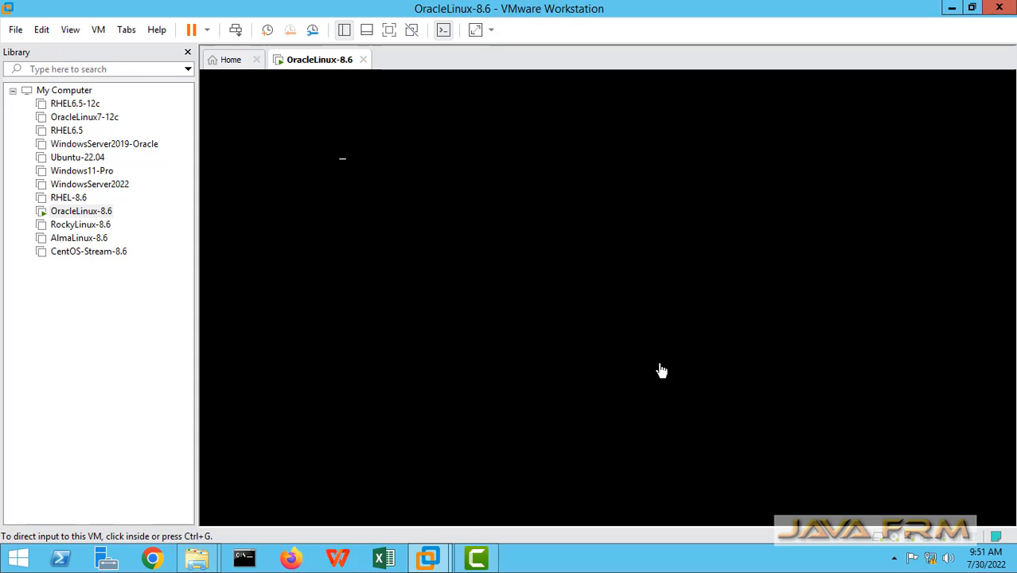
# - Connect the SanDisk Cruzer Switch USB drive to the VM, disconnecting it from the host
pyautogui.click(98, 30)
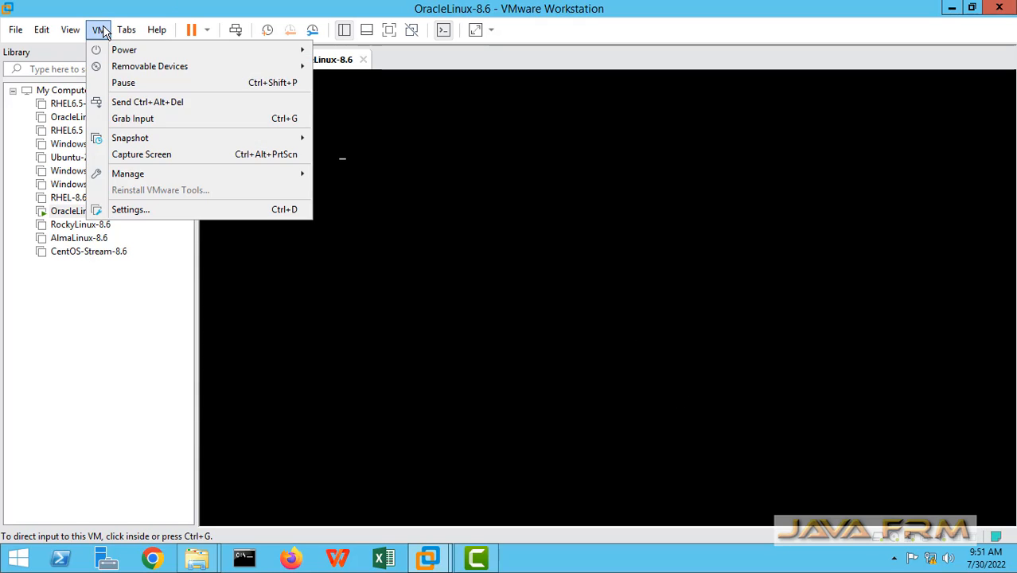
pyautogui.moveTo(150, 66)
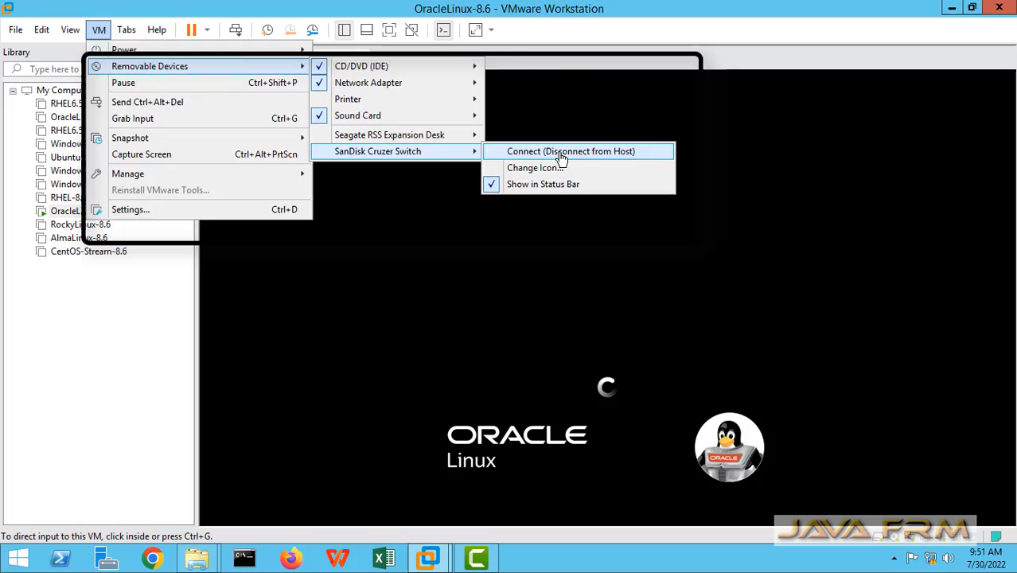
pyautogui.click(571, 151)
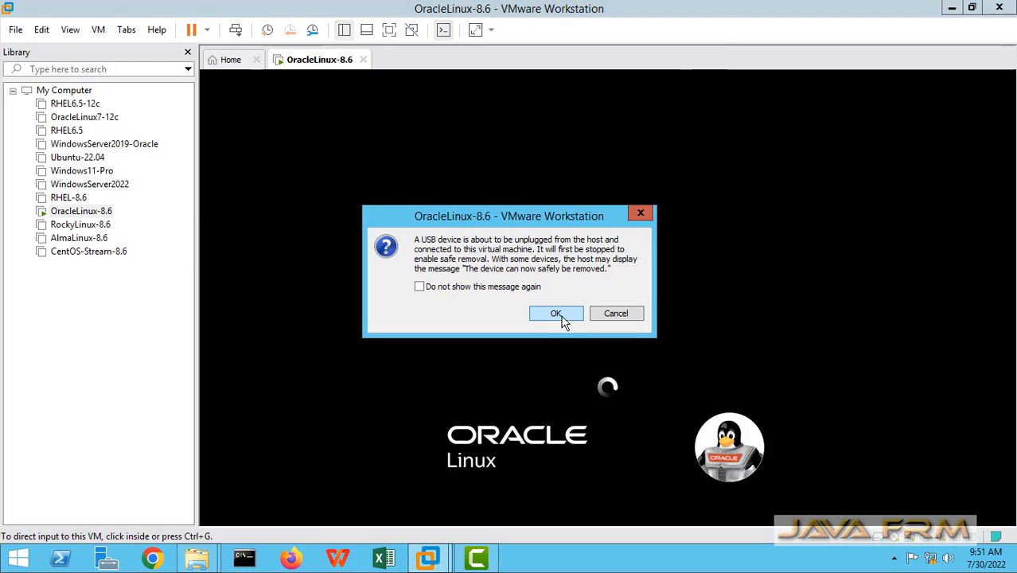
pyautogui.click(556, 313)
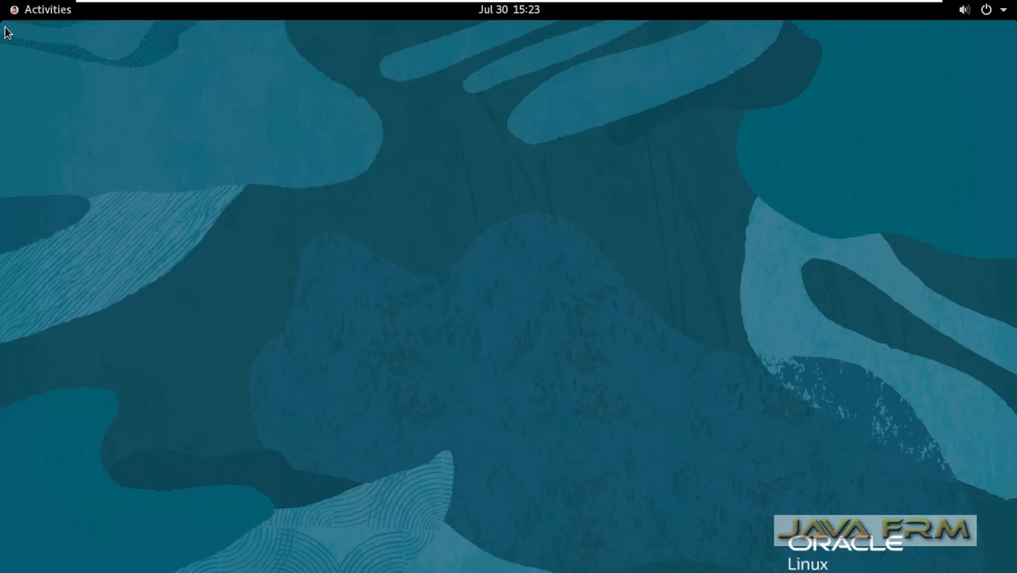
pyautogui.click(44, 9)
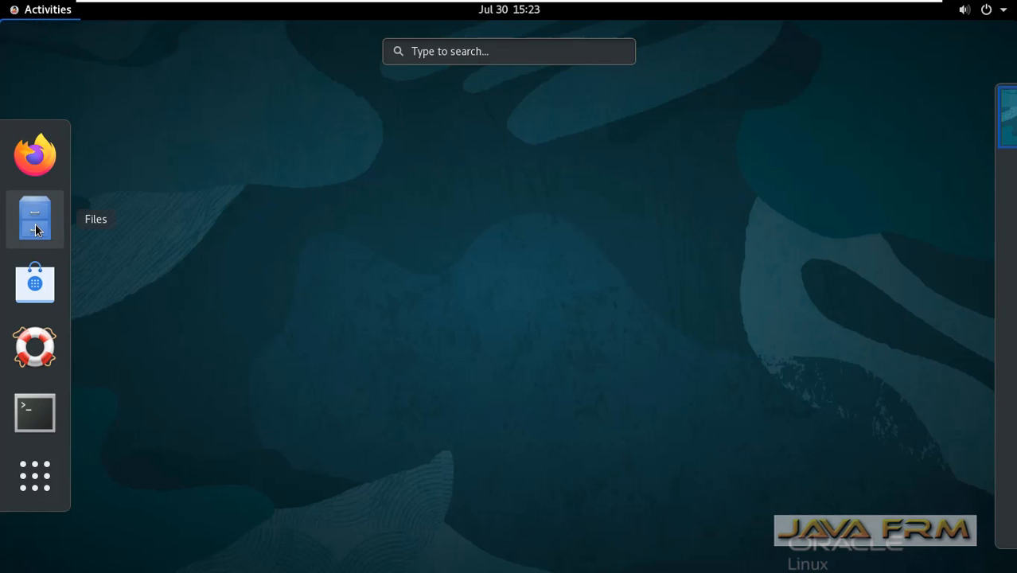
pyautogui.click(35, 219)
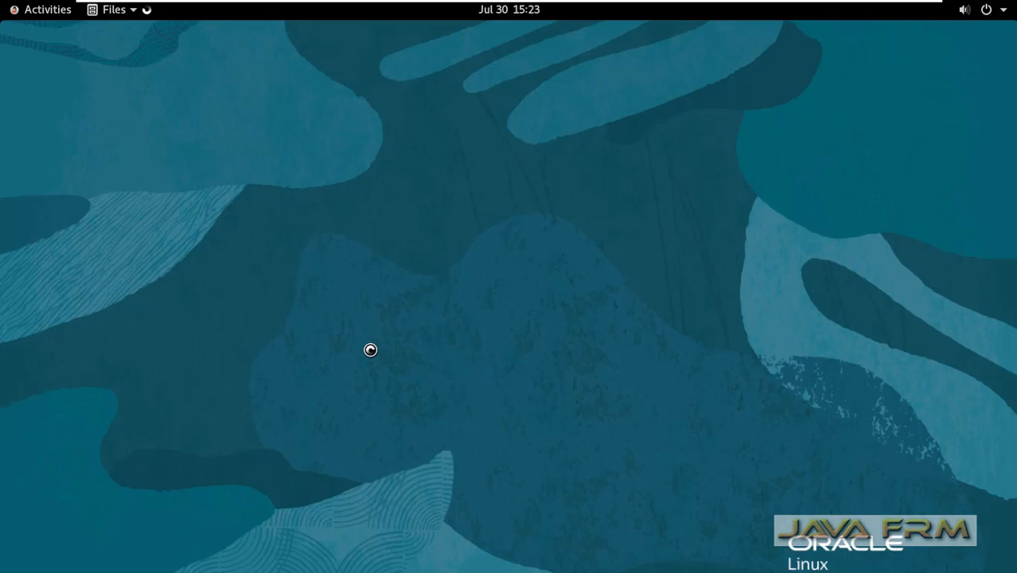
pyautogui.click(114, 8)
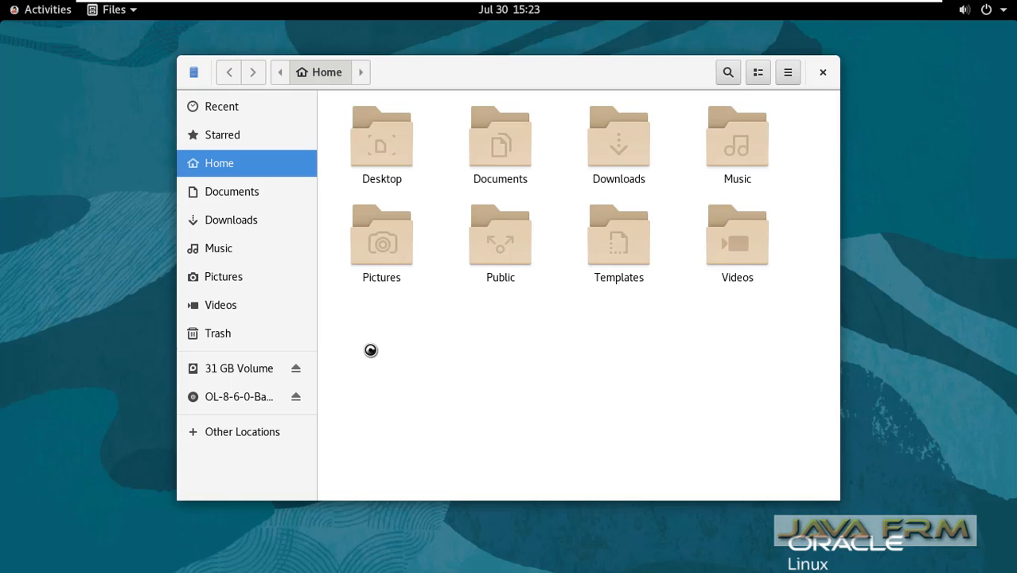
pyautogui.click(239, 367)
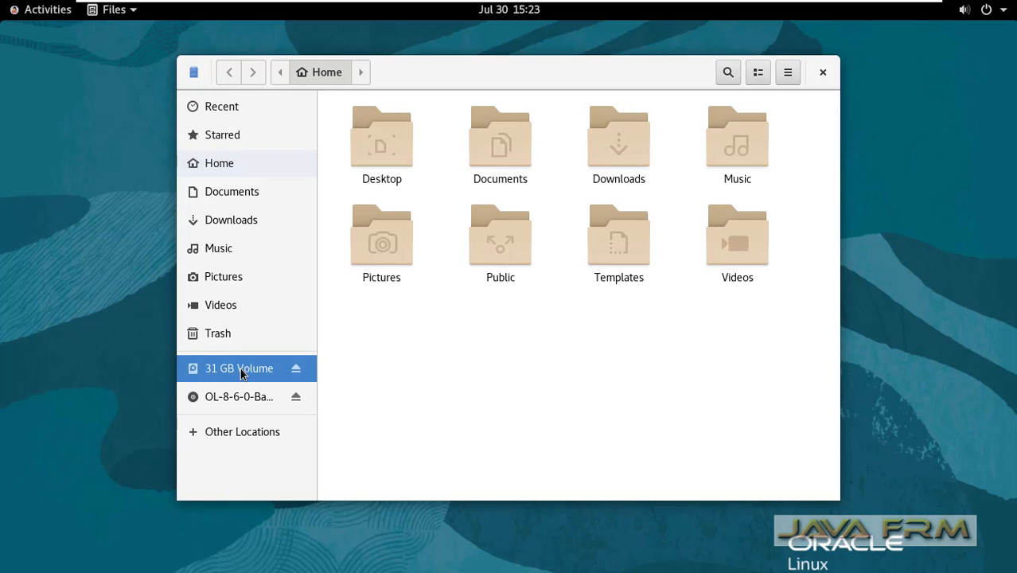
pyautogui.click(239, 367)
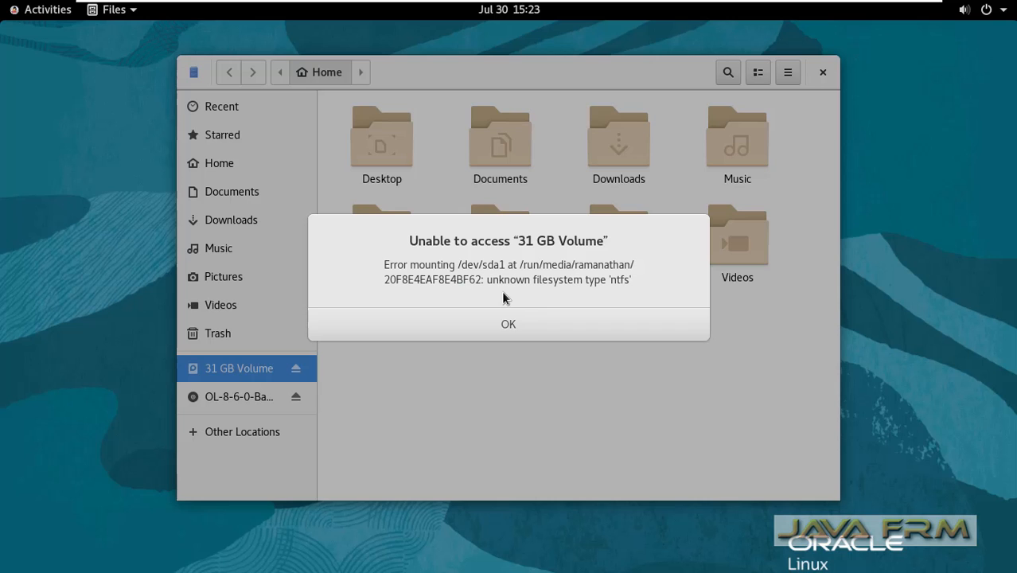
pyautogui.click(507, 324)
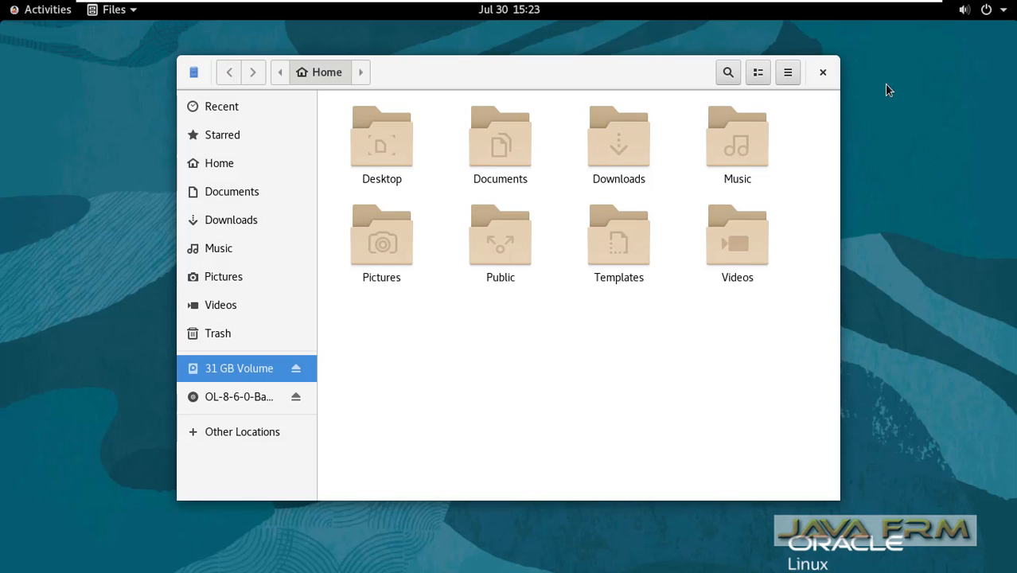
pyautogui.click(822, 72)
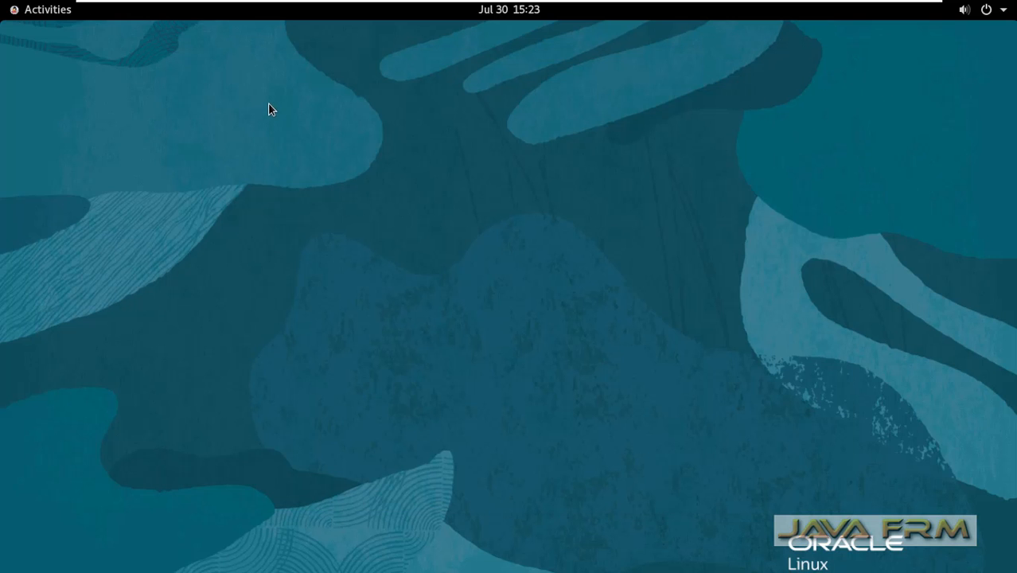
# - Launch a terminal from the Activities overview and switch to root with su
pyautogui.click(39, 8)
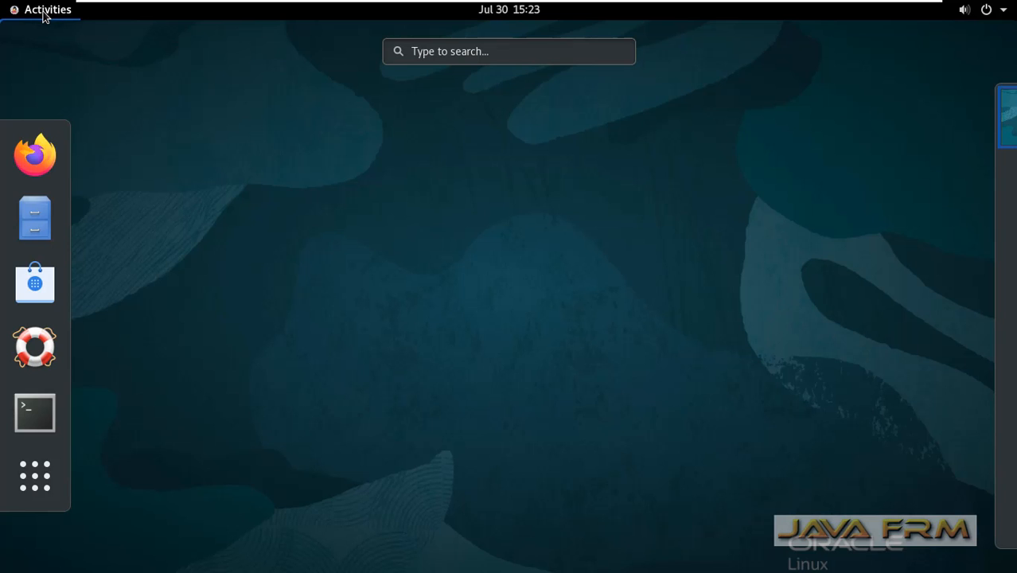
pyautogui.click(34, 412)
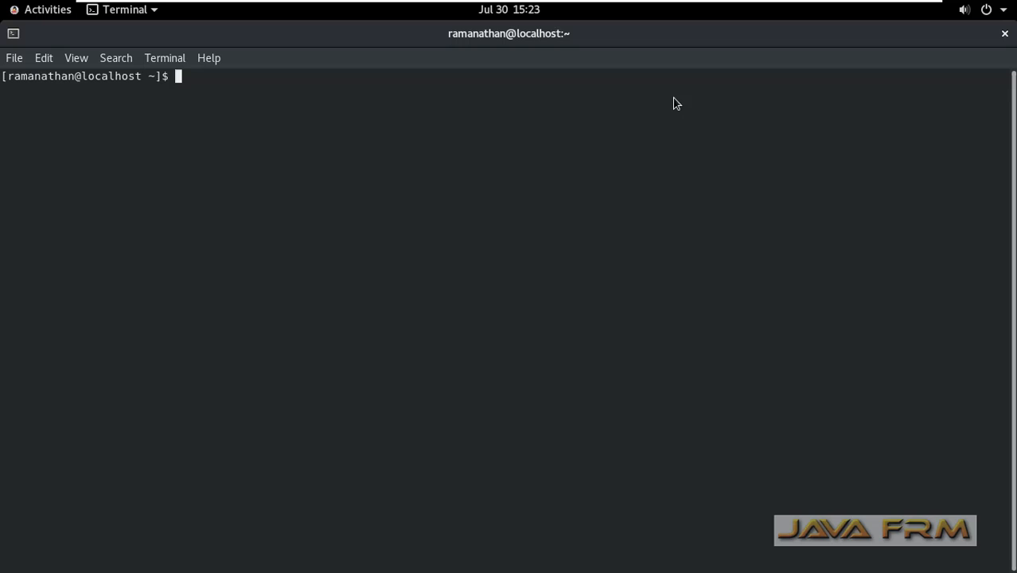
pyautogui.write('su')
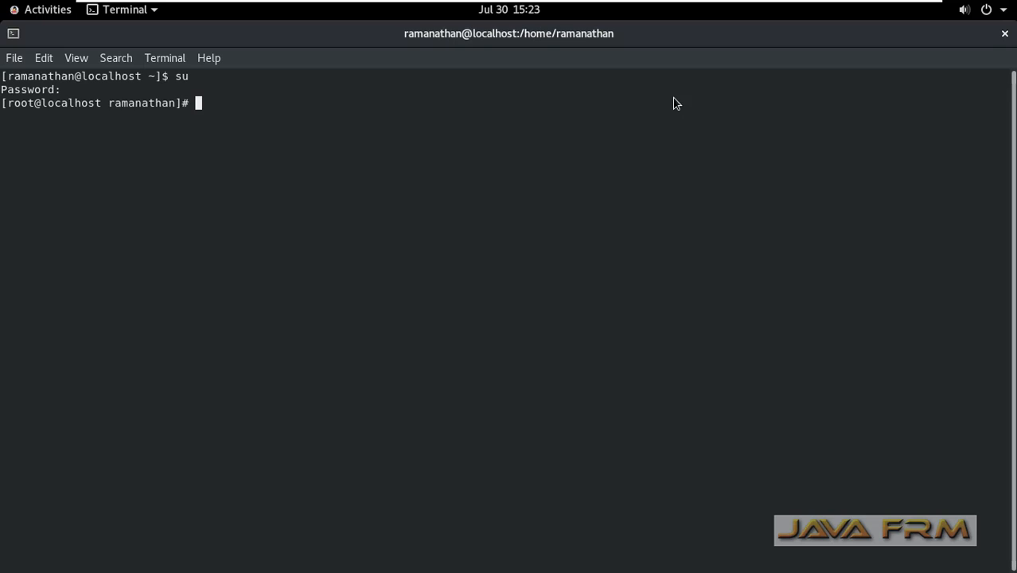
# - Change into /mnt/hgfs/PythonExamples/EL8/ and list its ntfs-3g RPM files
pyautogui.write('cd')
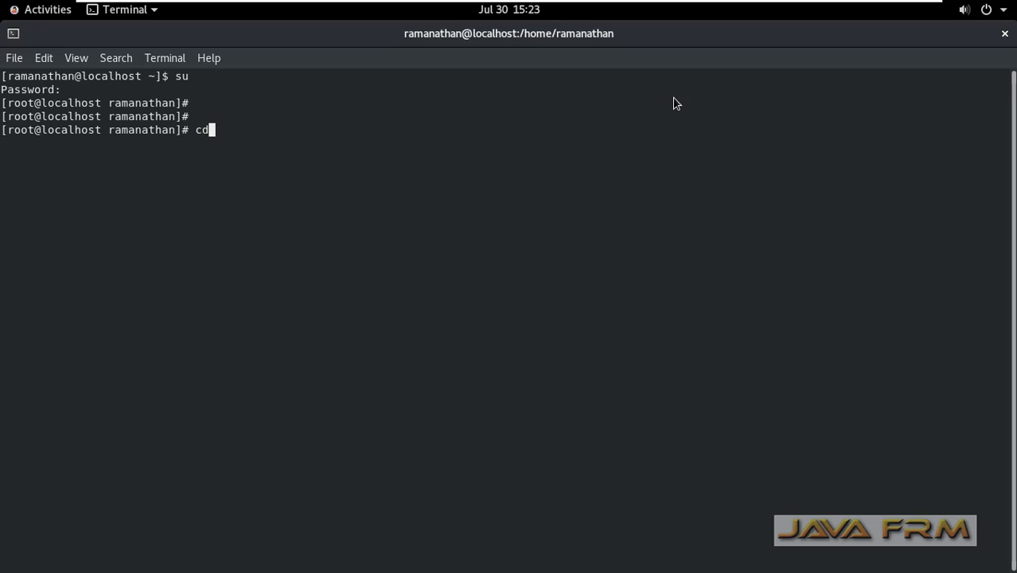
pyautogui.write('/mnt/')
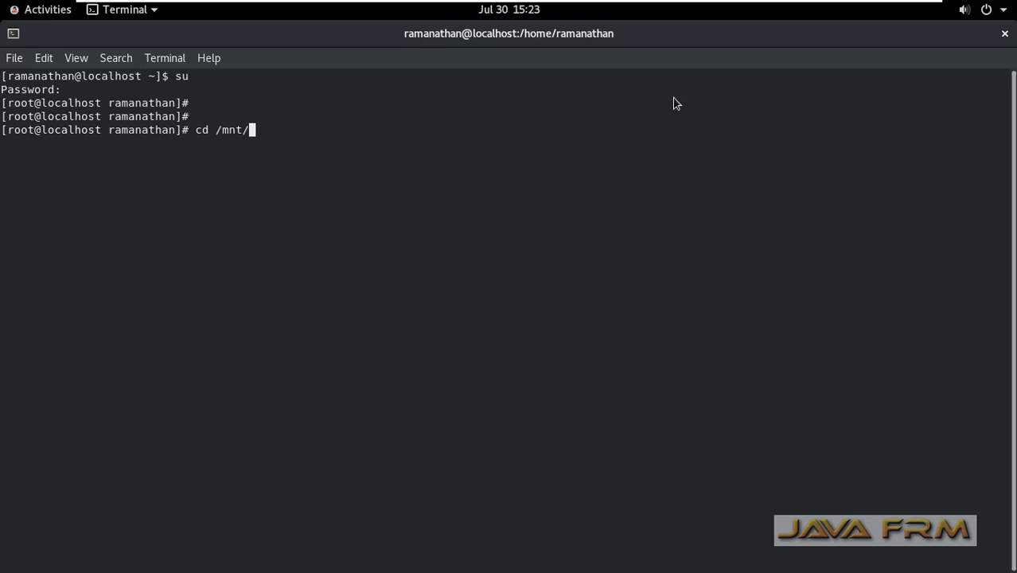
pyautogui.write('hgfs/PythonExamples/')
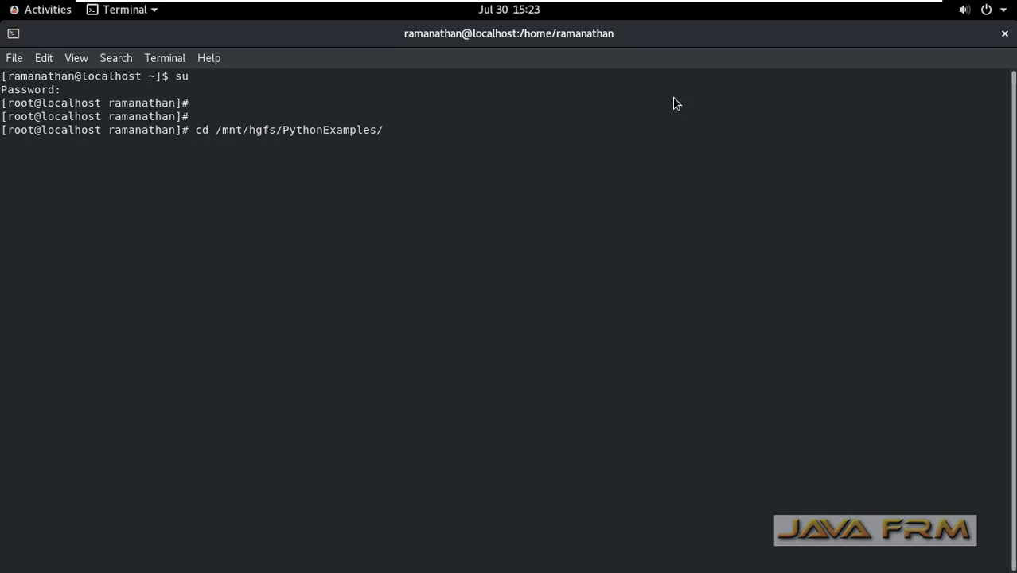
pyautogui.write('EL8/')
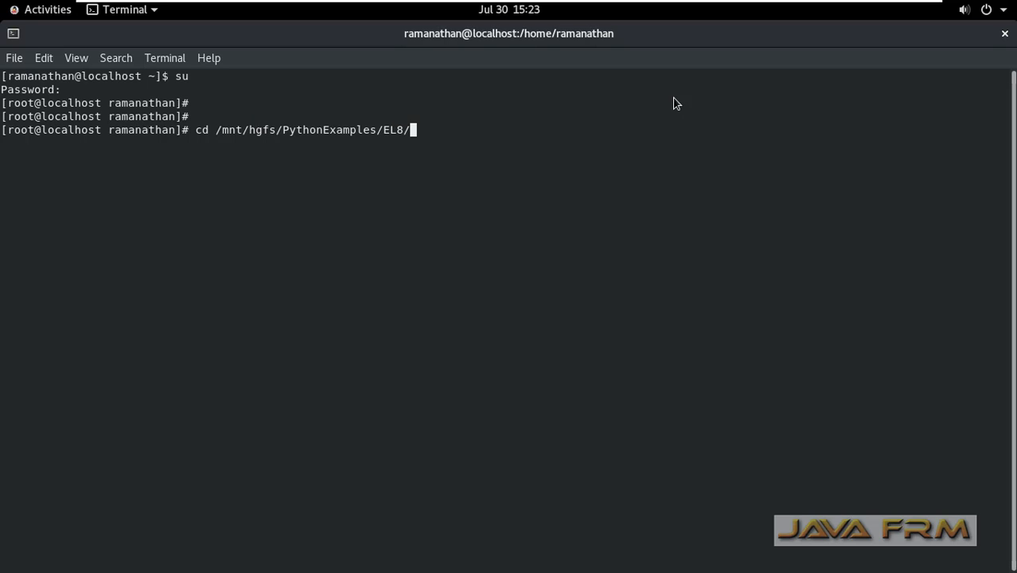
pyautogui.write('ls')
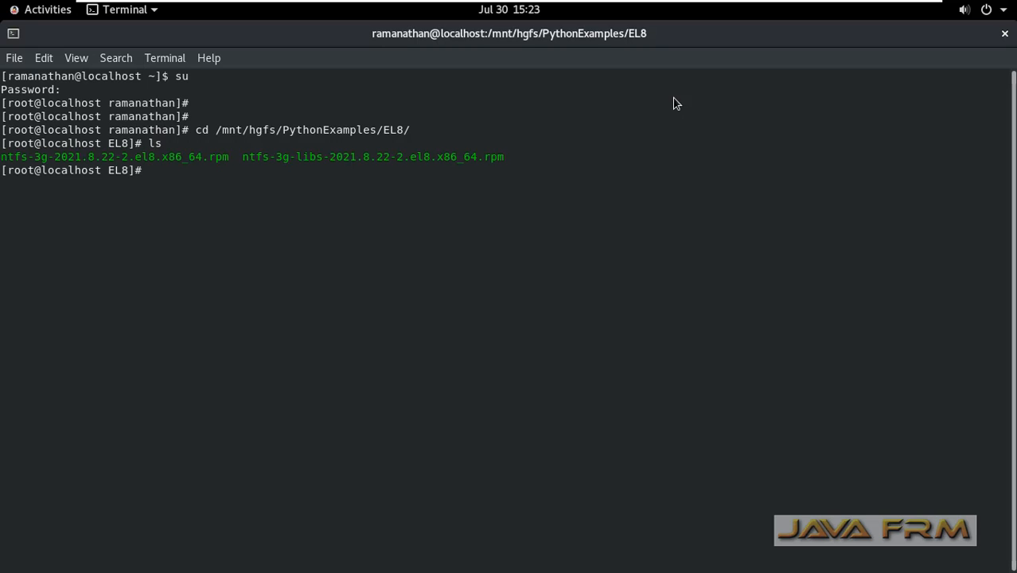
# - Install ntfs-3g-2021.8.22-2.el8.x86_64.rpm and ntfs-3g-libs-2021.8.22-2.el8.x86_64.rpm with rpm -ivh
pyautogui.write('rpm')
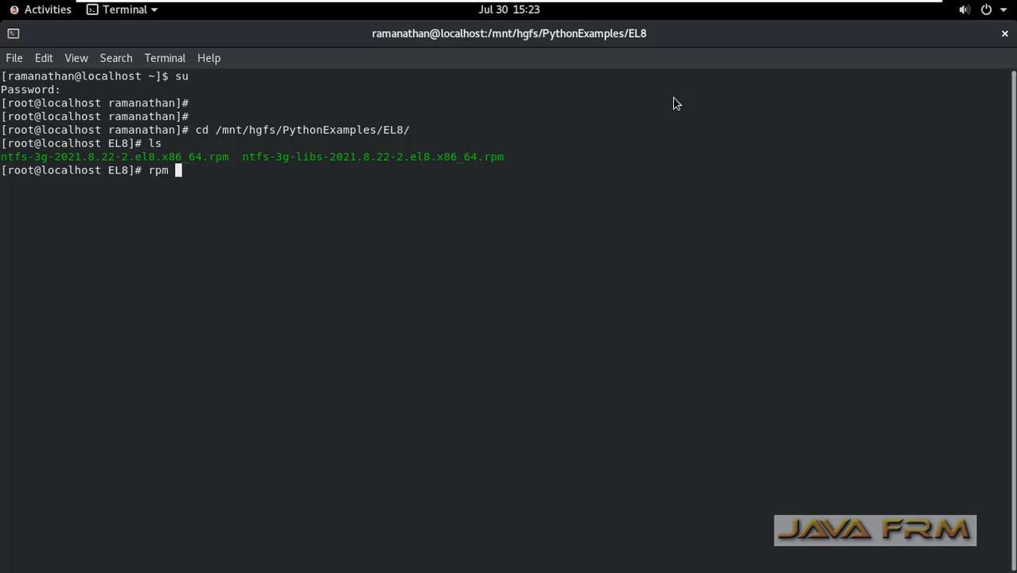
pyautogui.write('-ivh n')
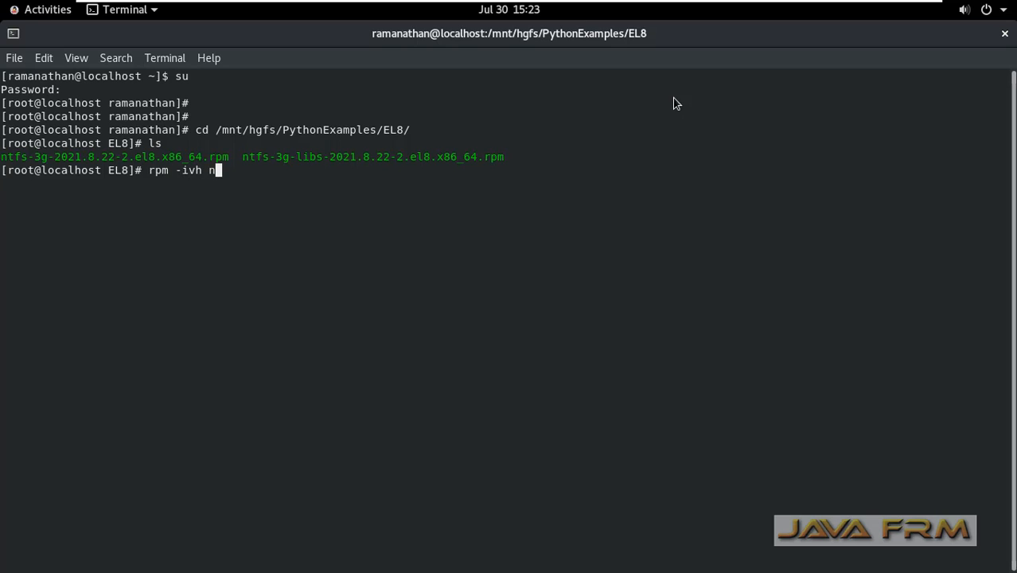
pyautogui.write('tfs-3')
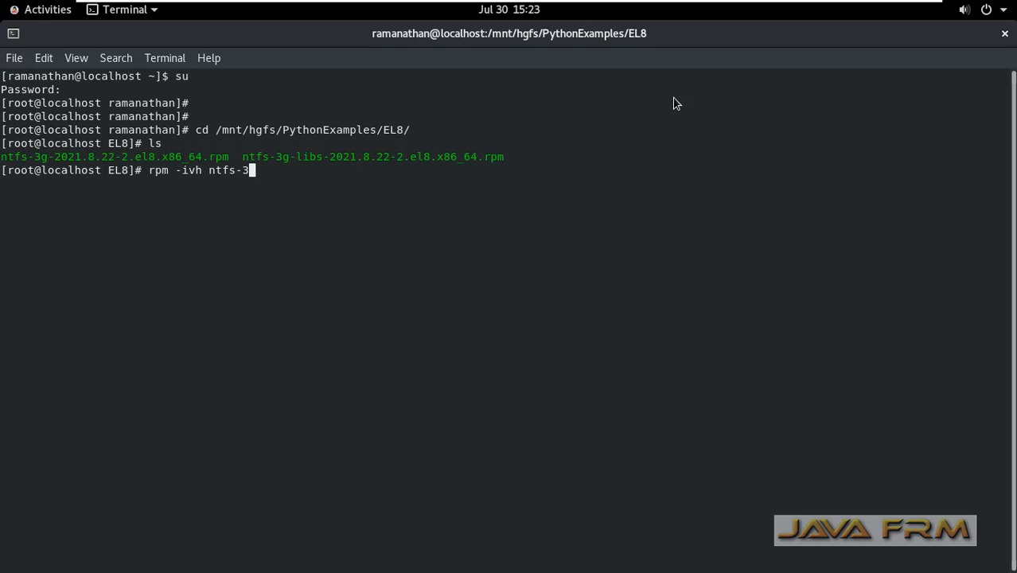
pyautogui.write('-')
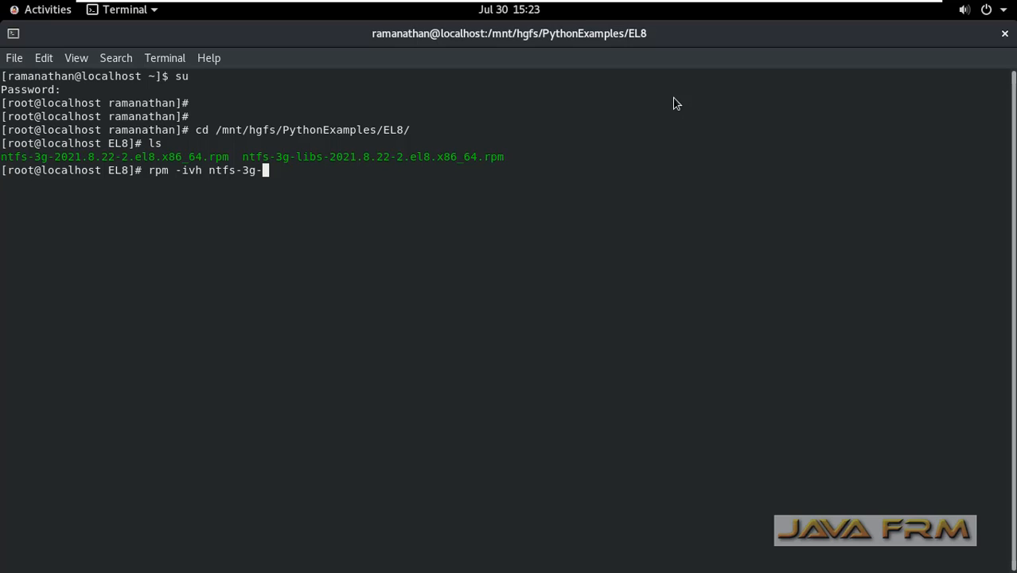
pyautogui.write('2021.8.22-2.el8.x86_64.rpm ntf')
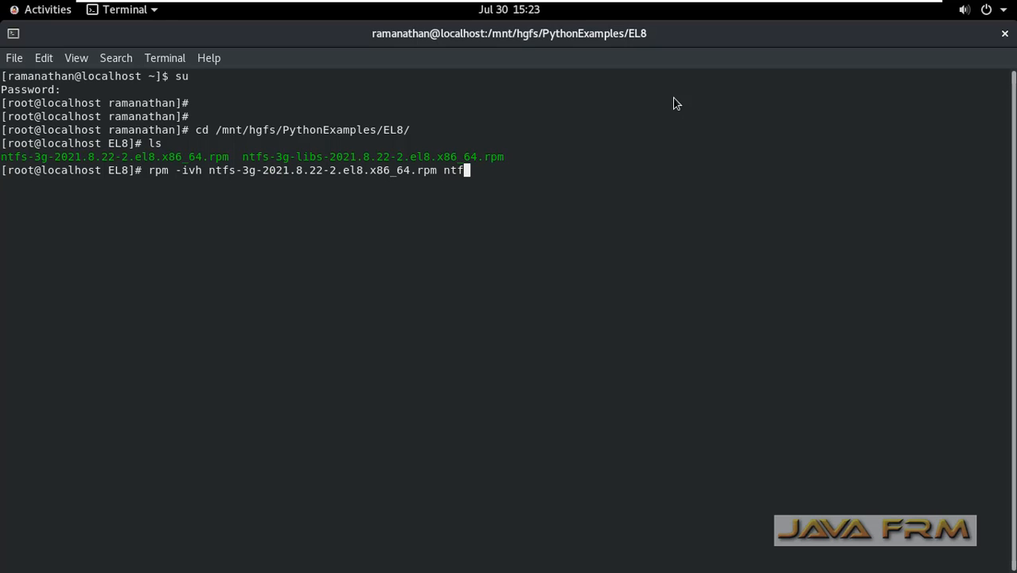
pyautogui.write('s-3')
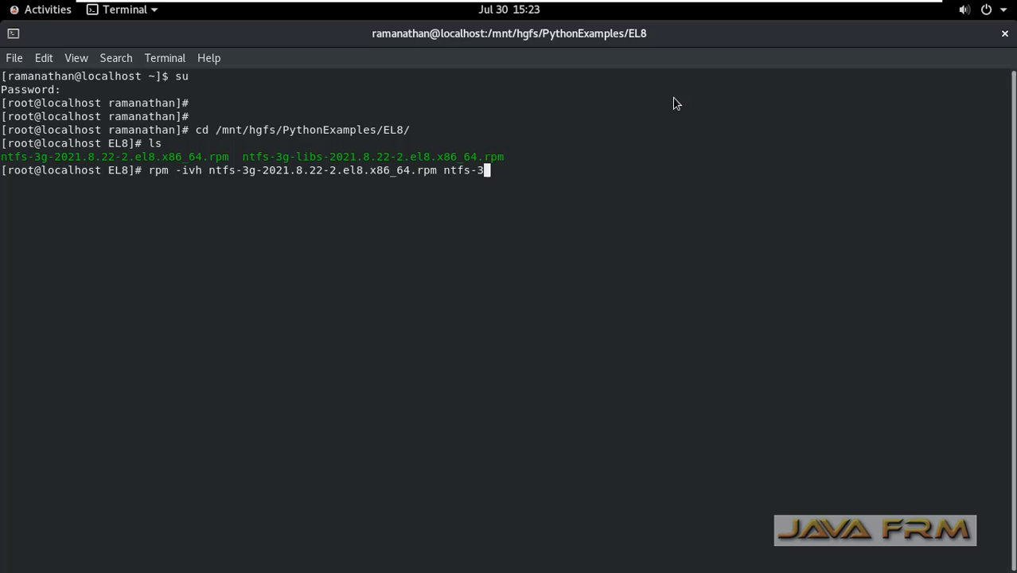
pyautogui.write('-')
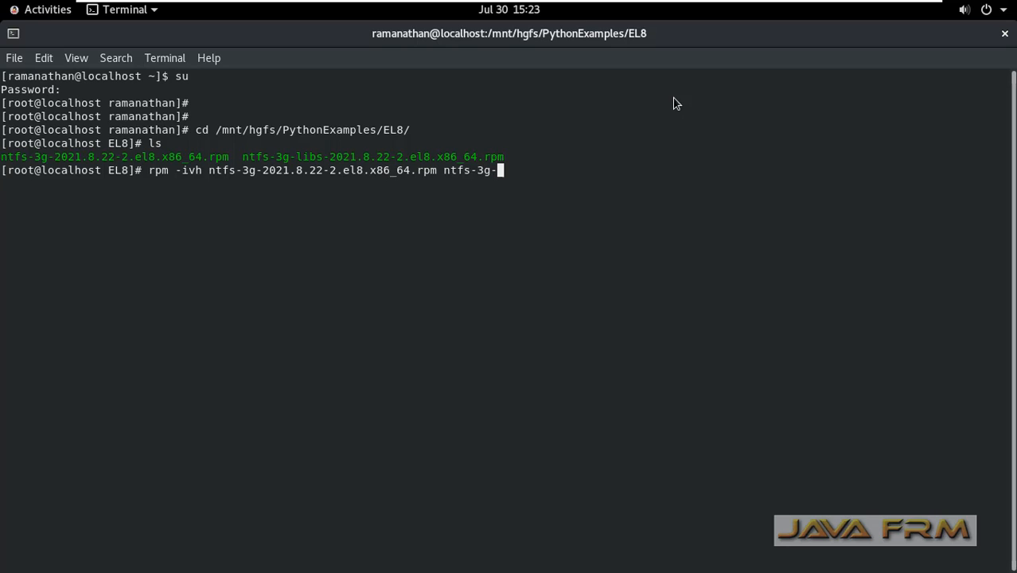
pyautogui.write('libs-2021.8.22-2.el8.x86_64.rpm')
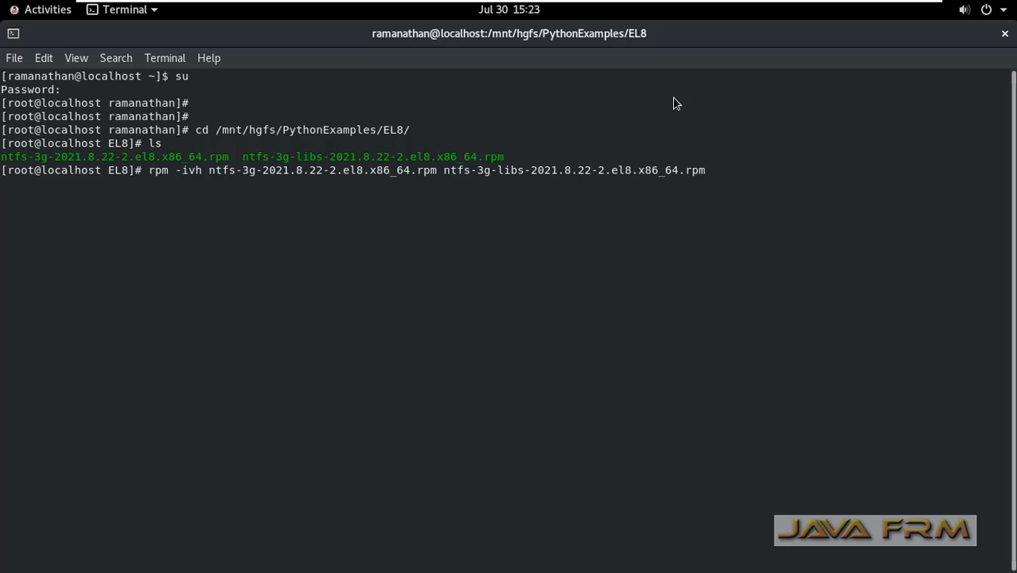
pyautogui.press('Return')
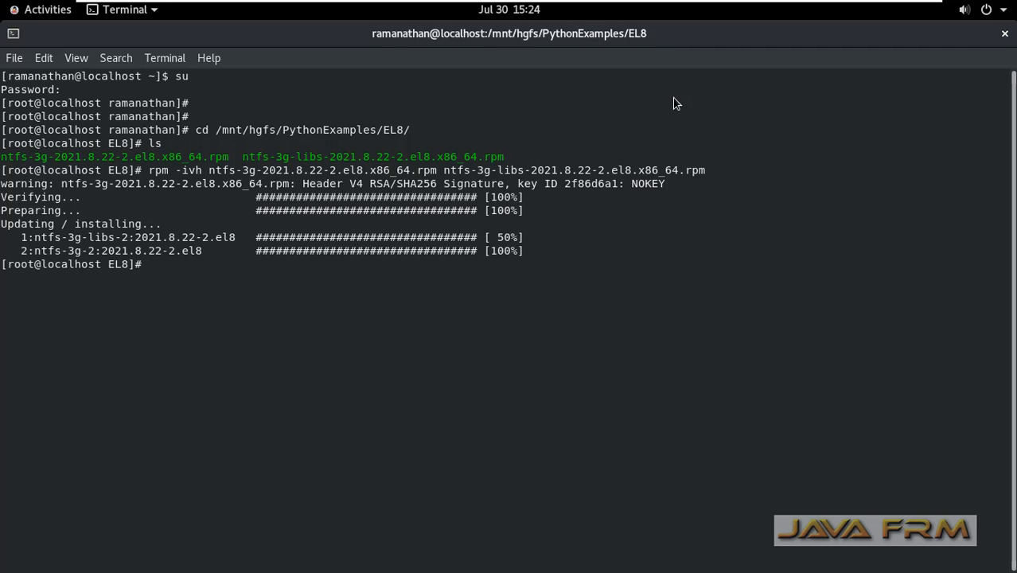
pyautogui.moveTo(56, 20)
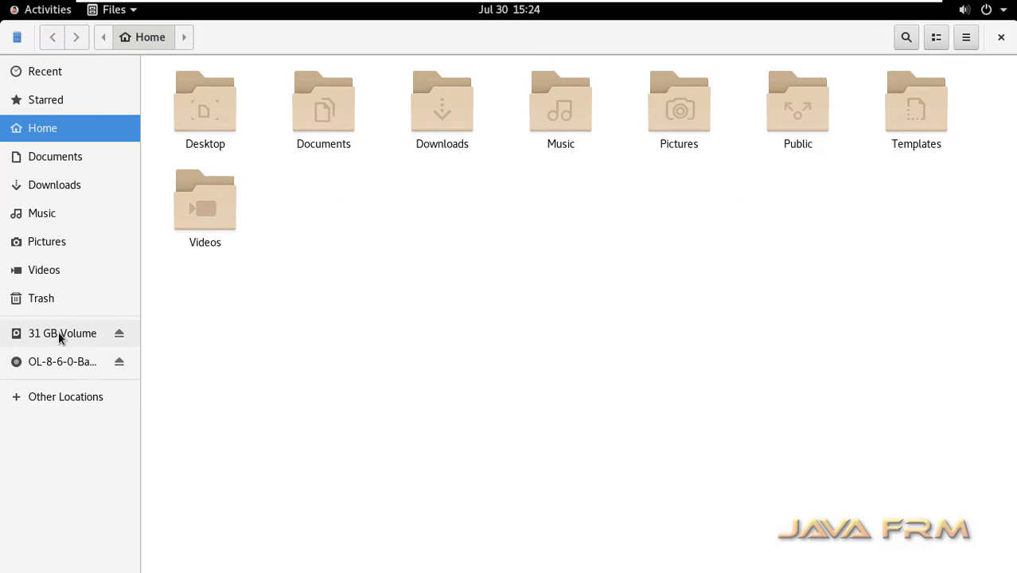
# - Open the 31 GB Volume in Files and open New Text Document.txt
pyautogui.click(62, 332)
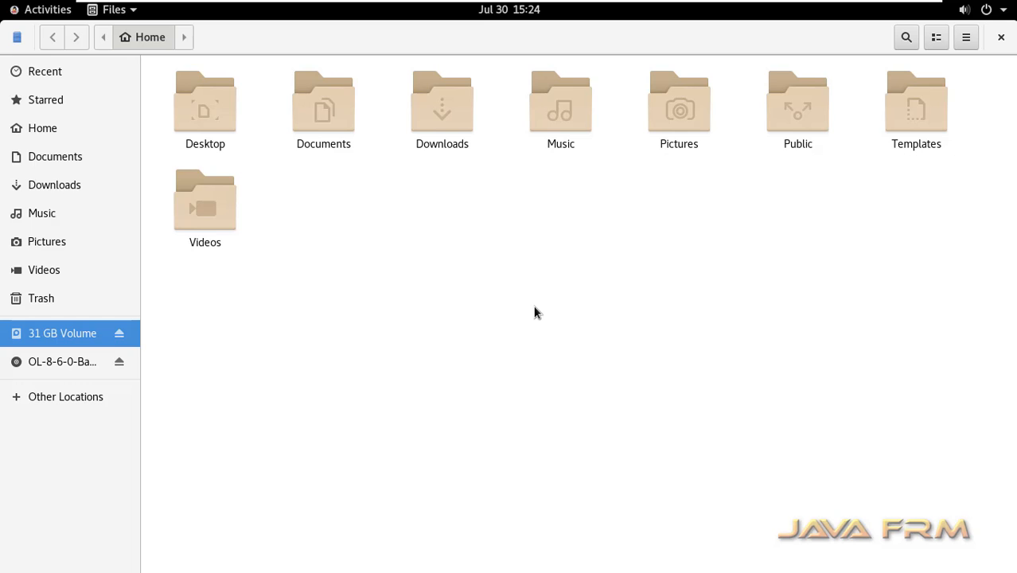
pyautogui.click(62, 332)
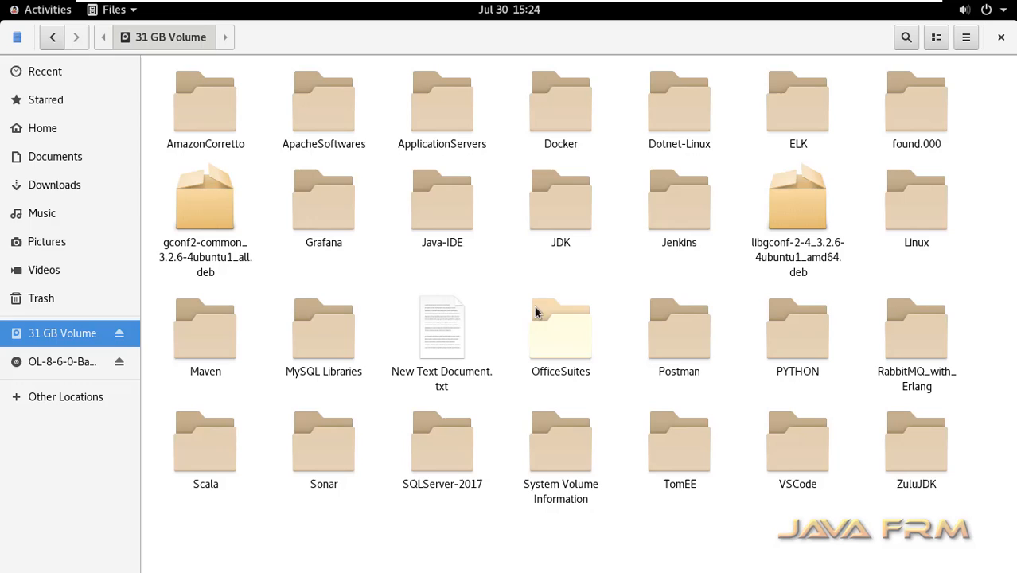
pyautogui.click(442, 326)
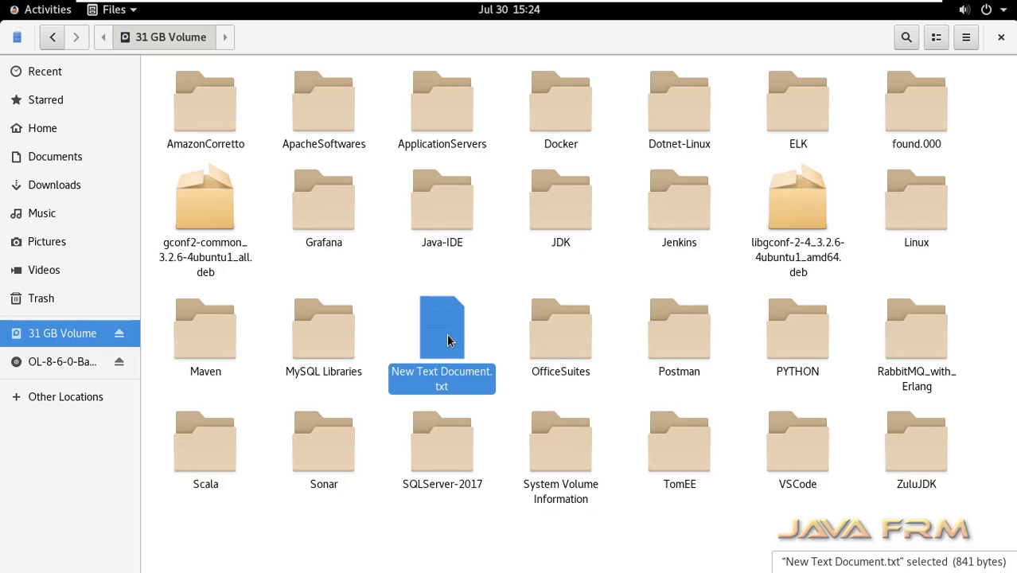
pyautogui.doubleClick(441, 327)
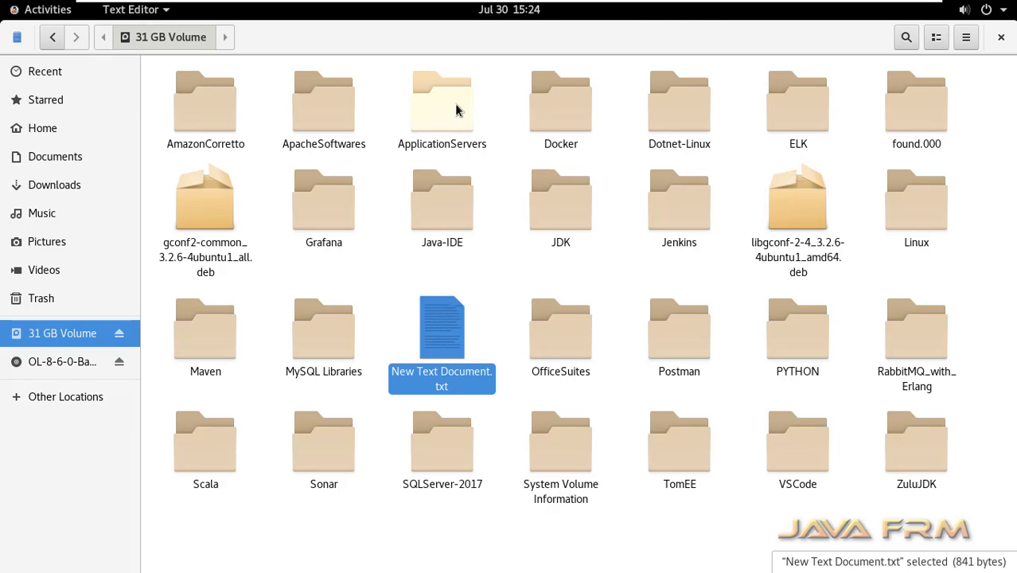
# - View New Text Document.txt in Text Editor, close it, then open ApplicationServers
pyautogui.doubleClick(441, 328)
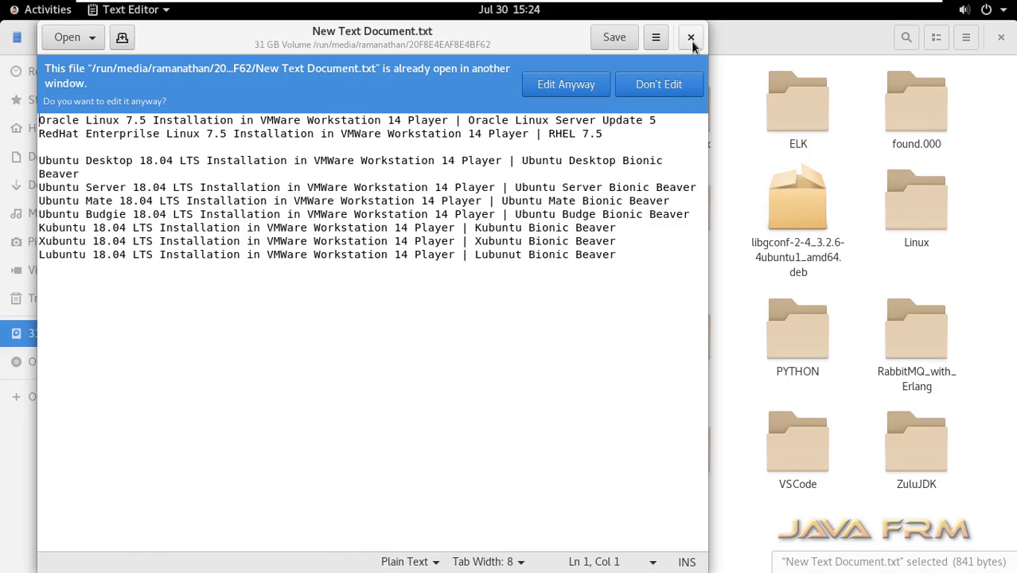
pyautogui.click(691, 37)
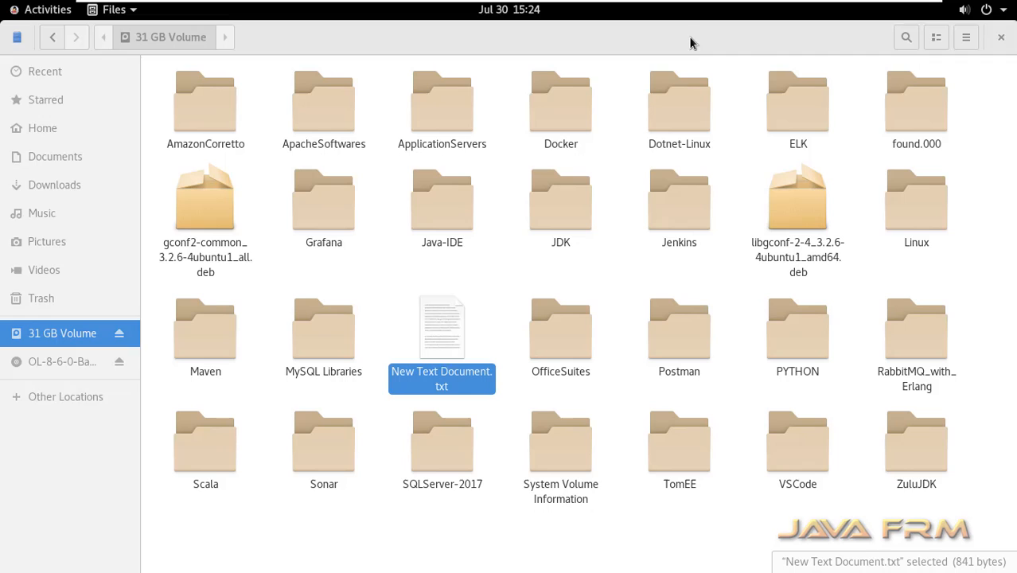
pyautogui.doubleClick(442, 101)
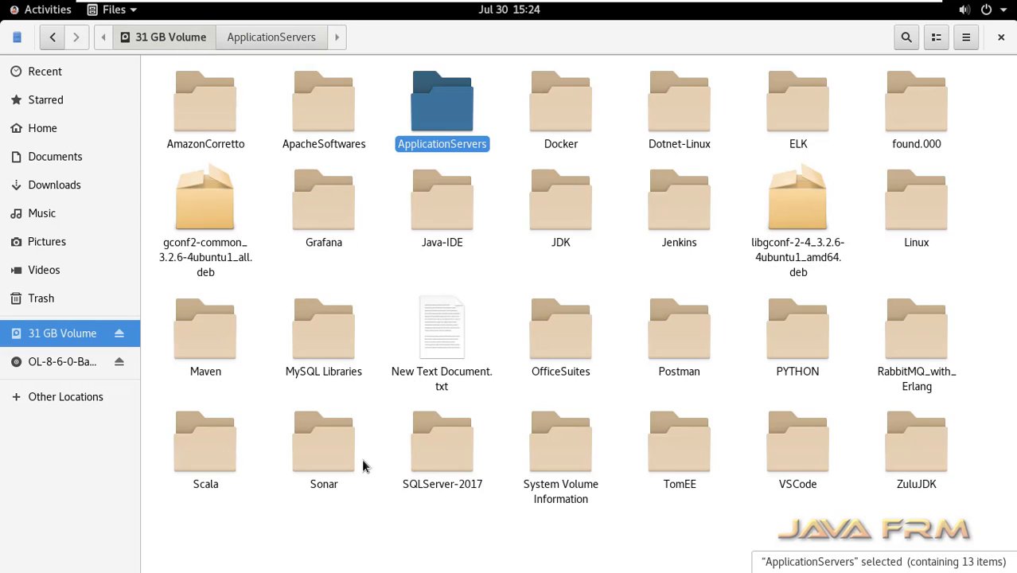
pyautogui.moveTo(414, 569)
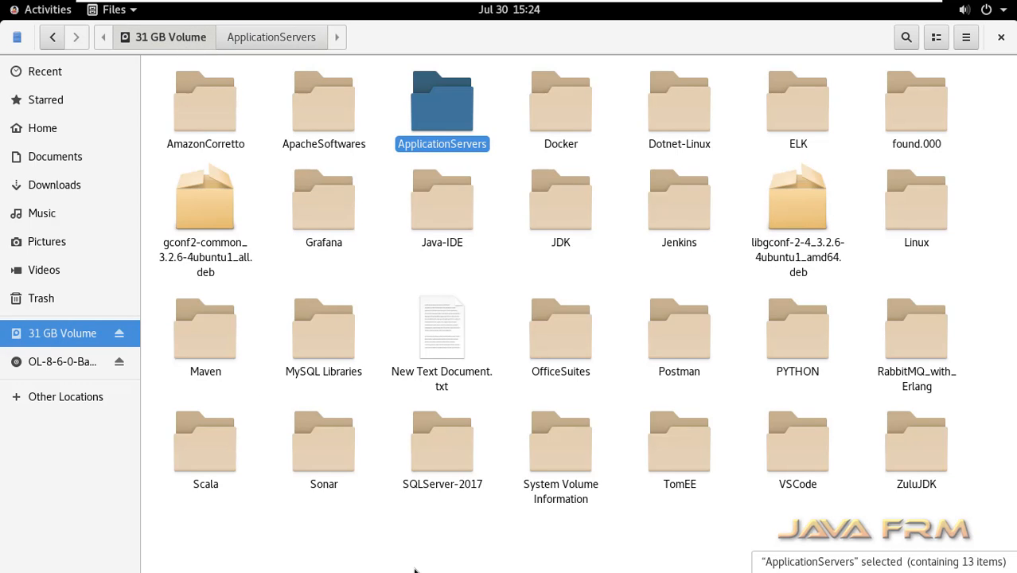
pyautogui.moveTo(1010, 7)
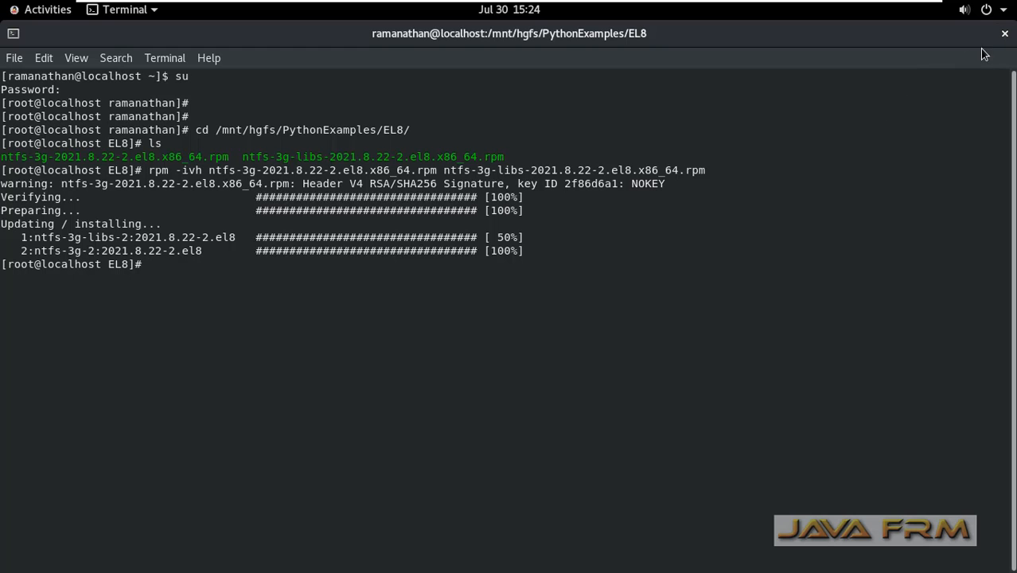
# - Close the terminal window, confirming Close Terminal despite the running process
pyautogui.click(1005, 34)
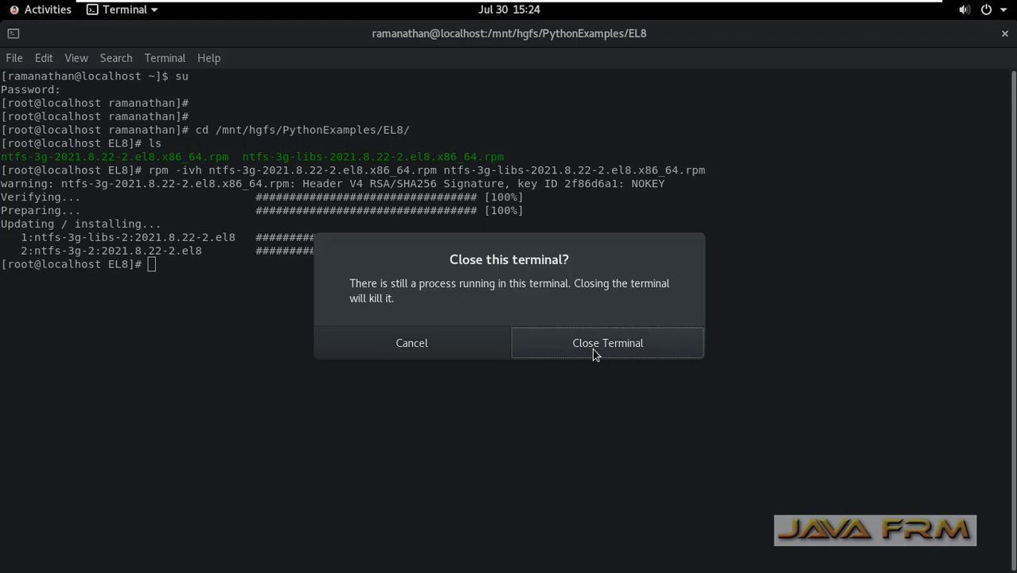
pyautogui.click(608, 343)
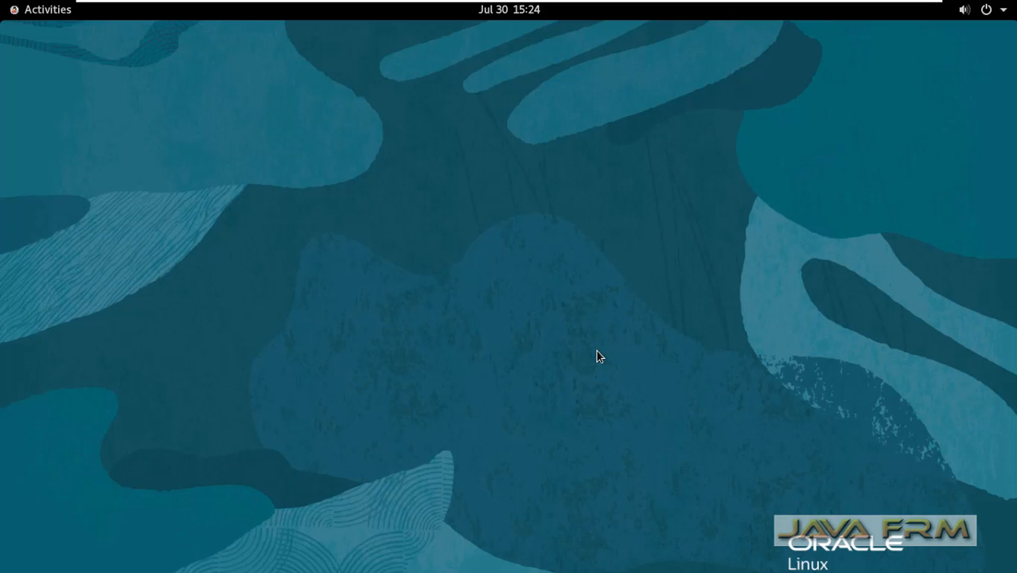